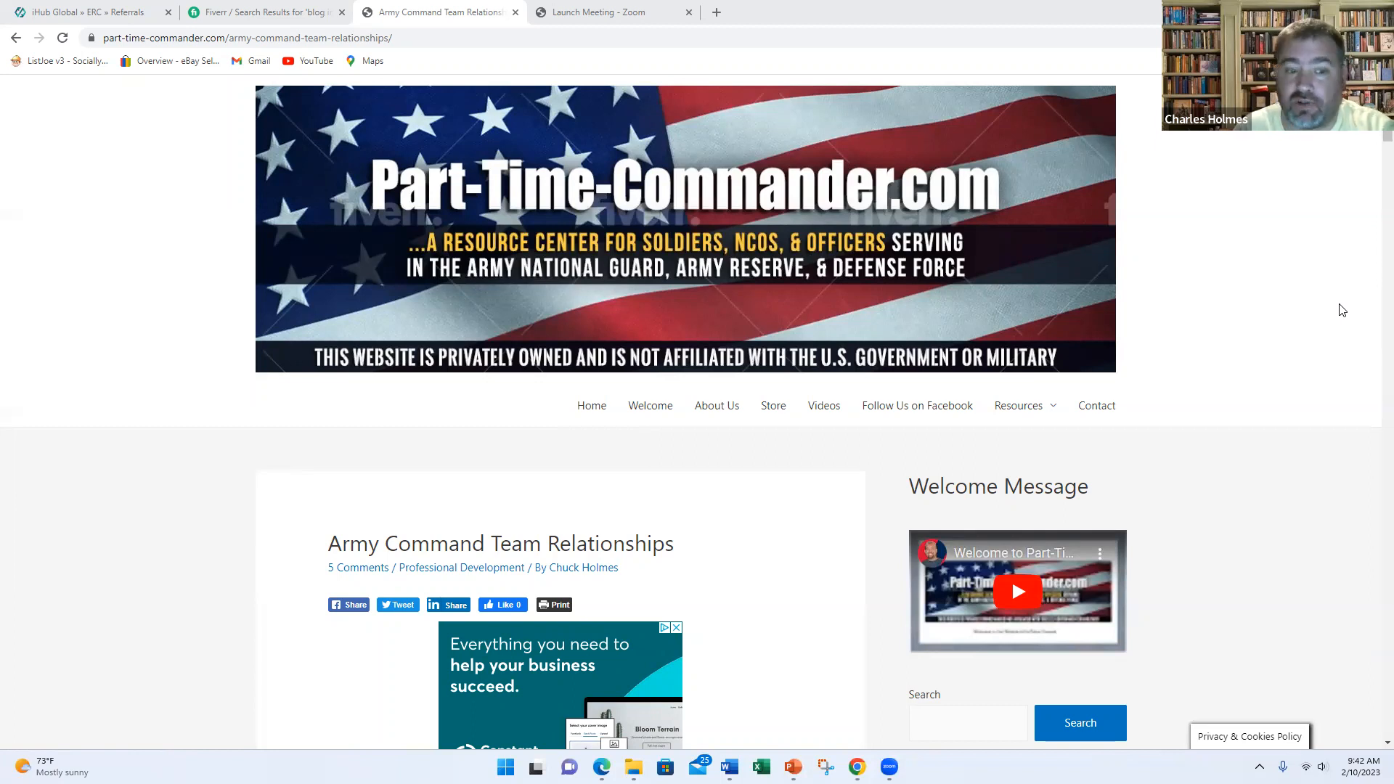
scroll("down", 3)
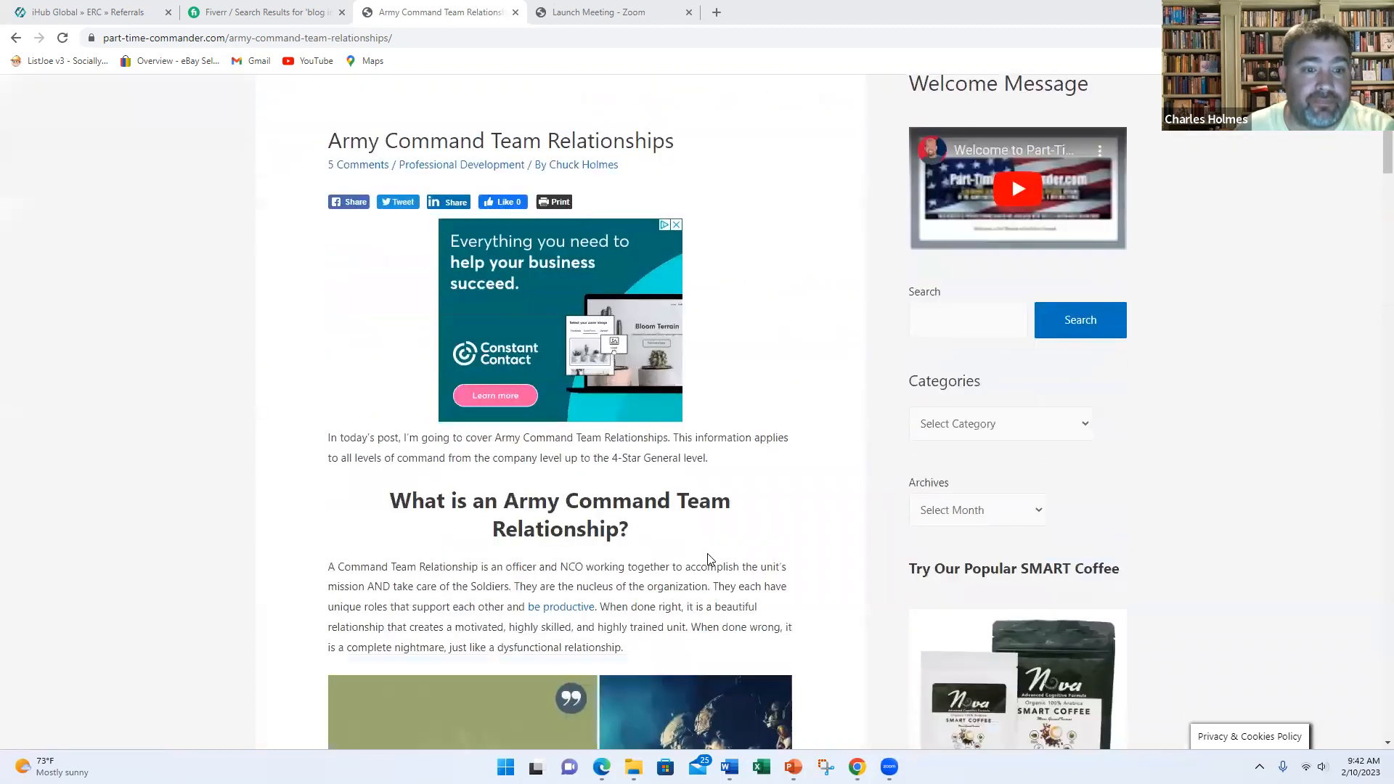
scroll("down", 3)
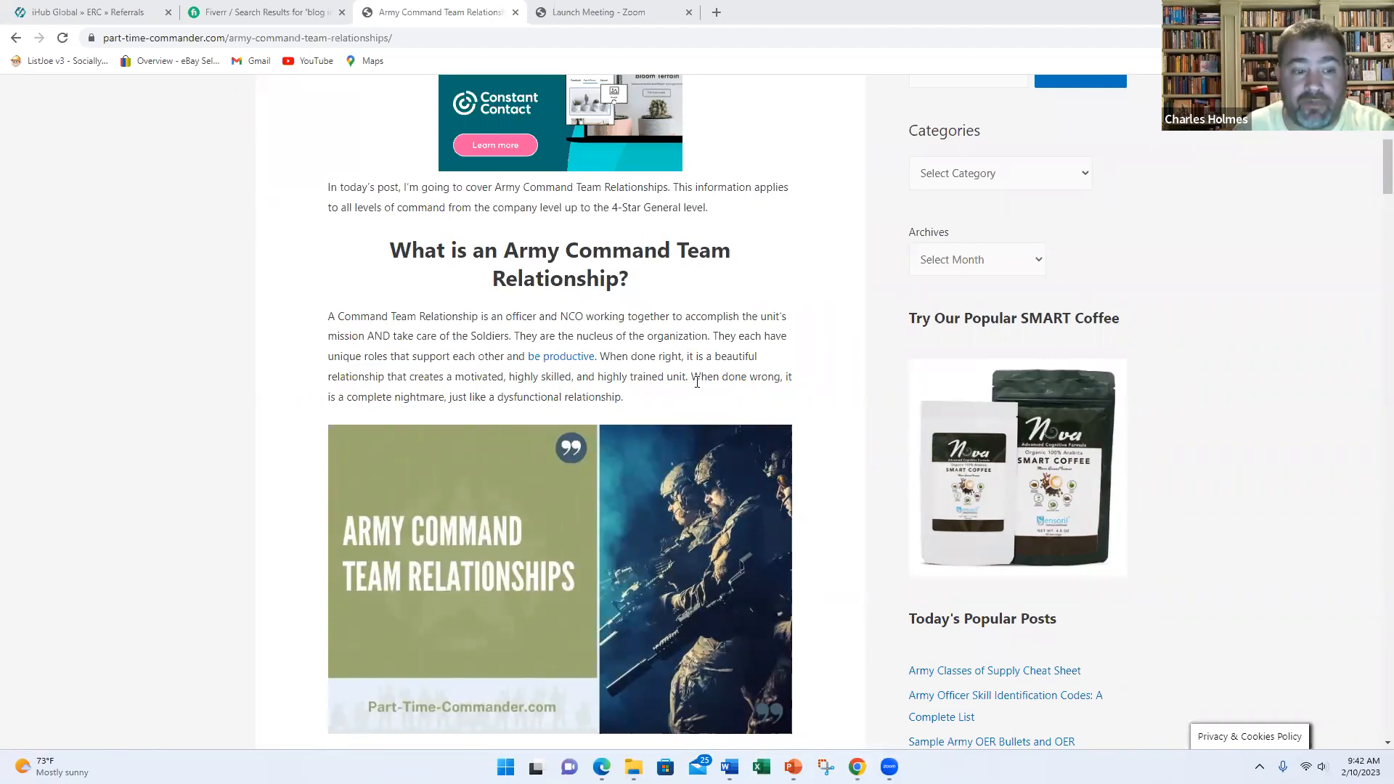
scroll("down", 3)
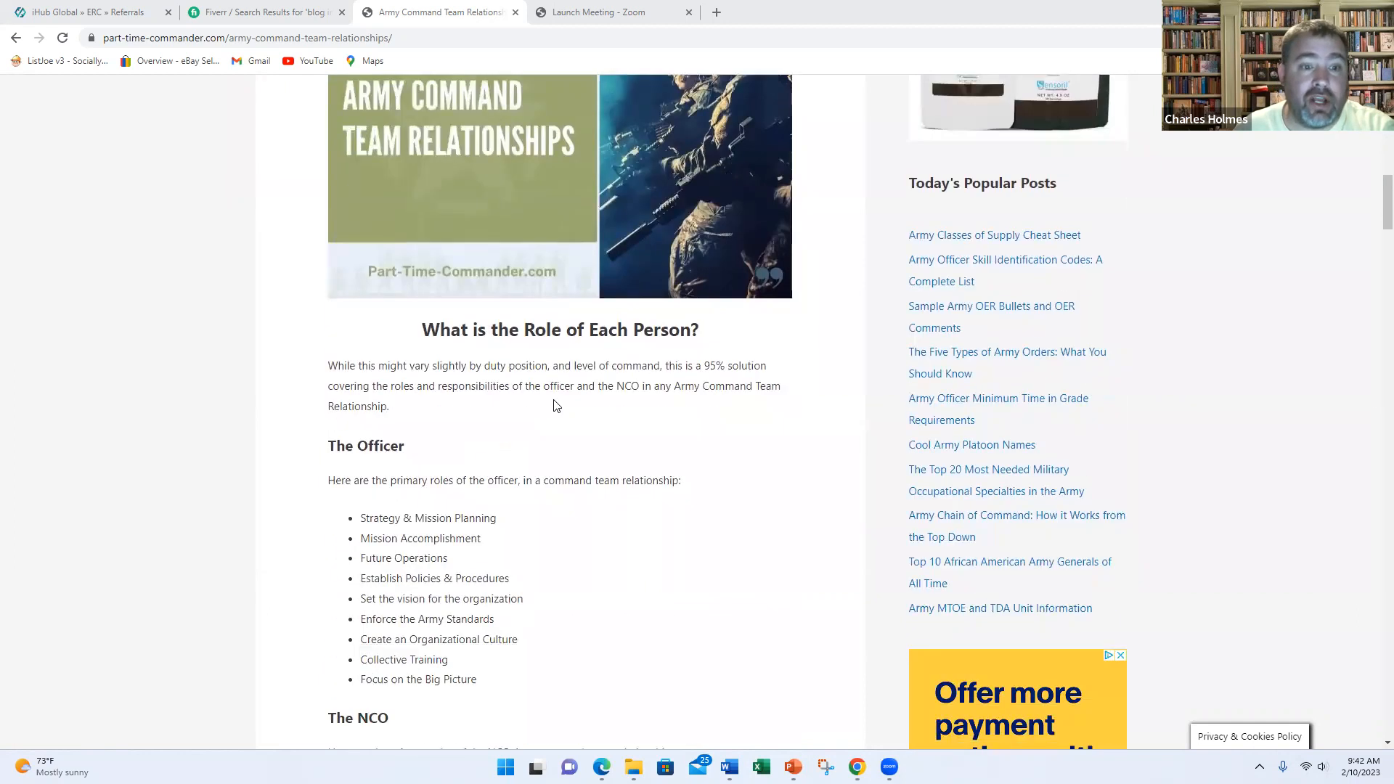
mouse_move(619, 440)
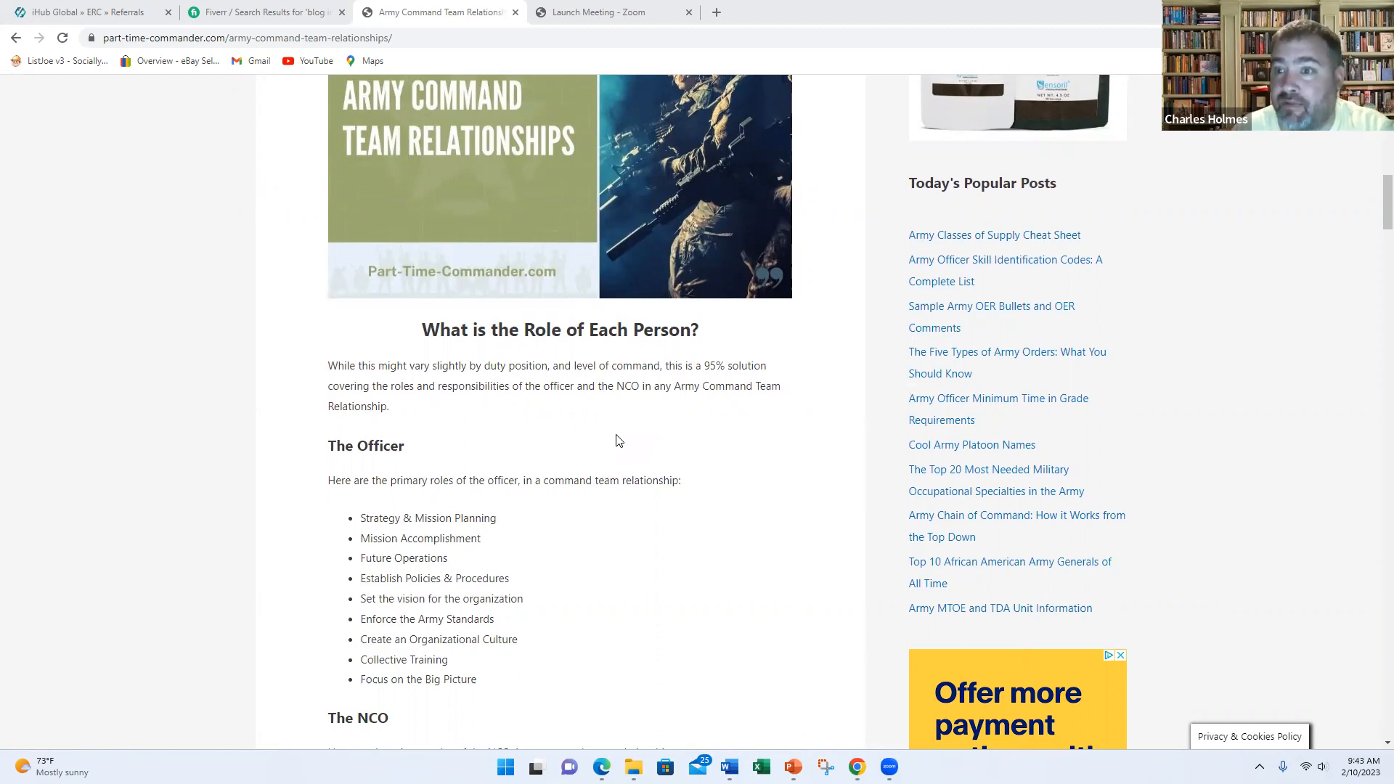
scroll("down", 3)
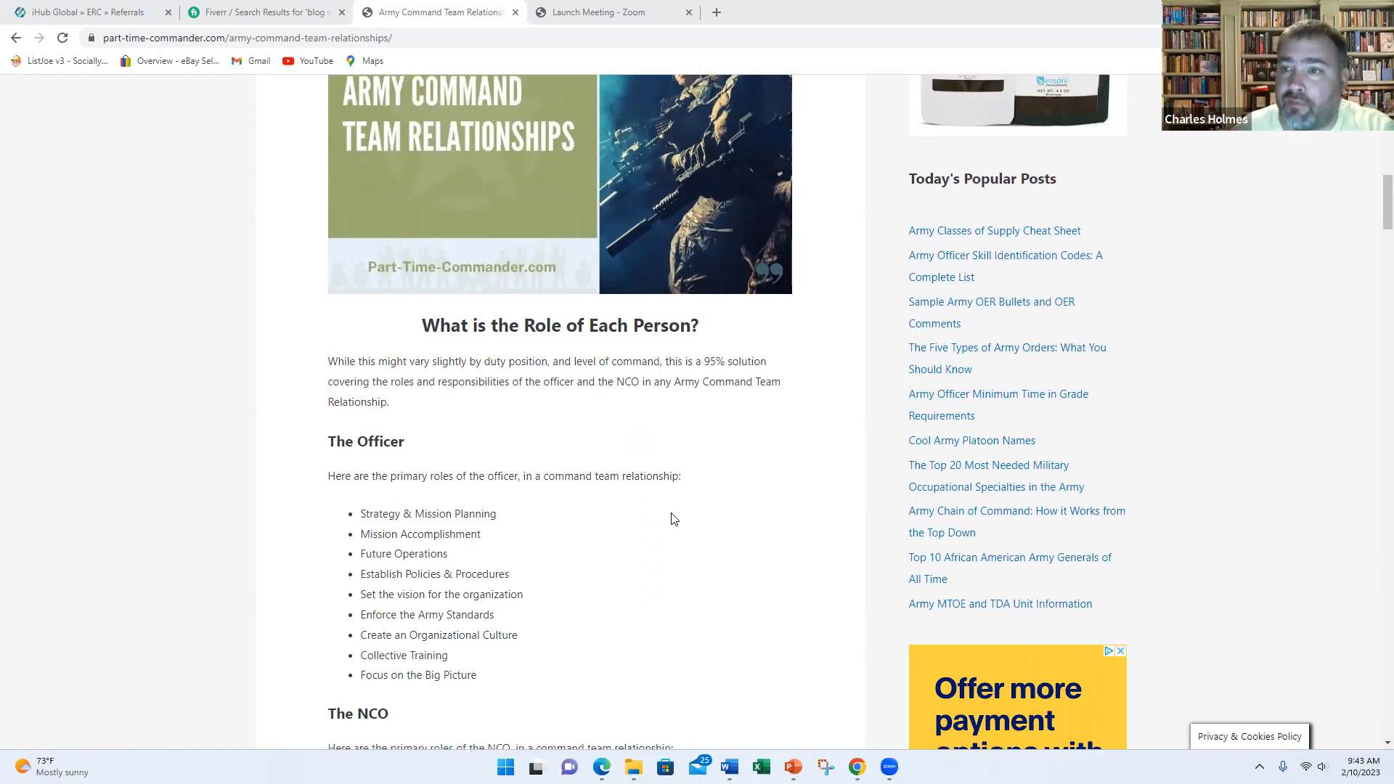
scroll("down", 3)
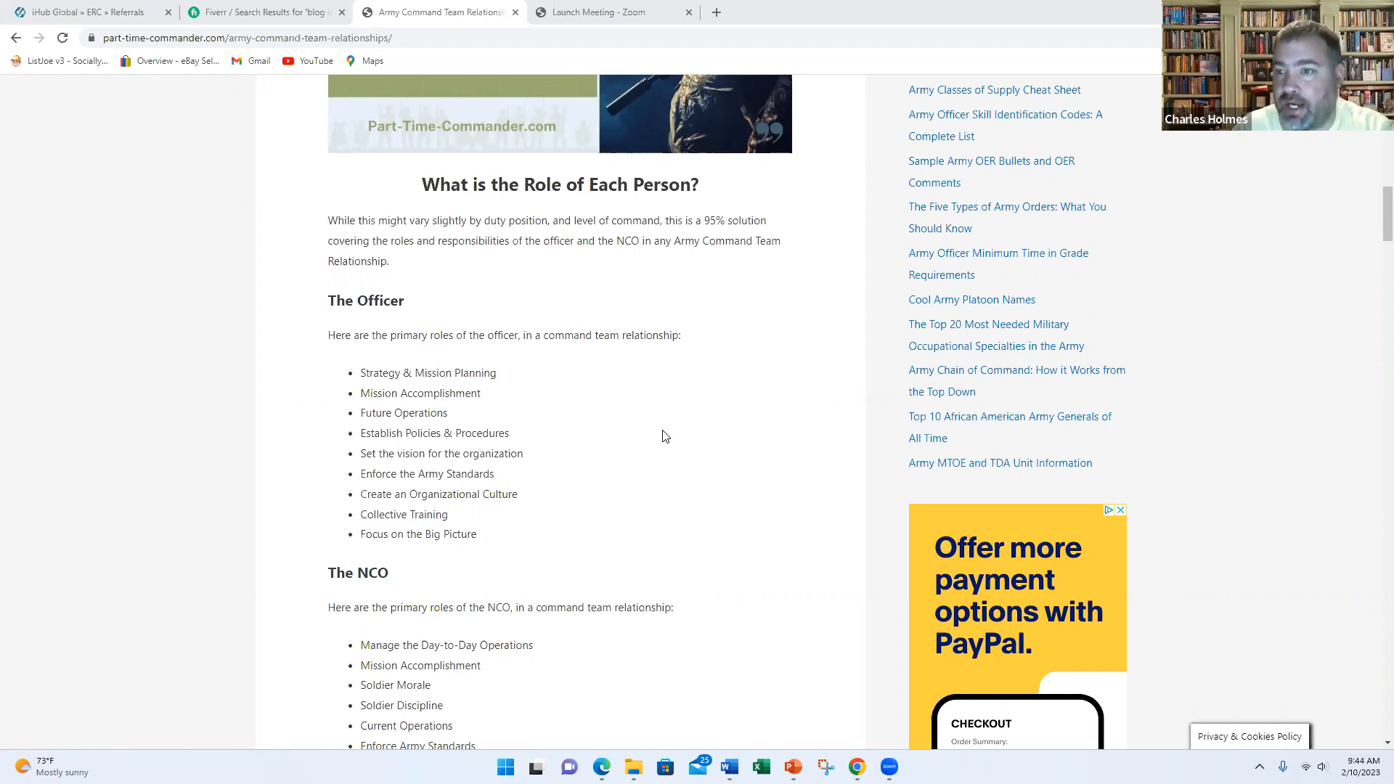
mouse_move(649, 453)
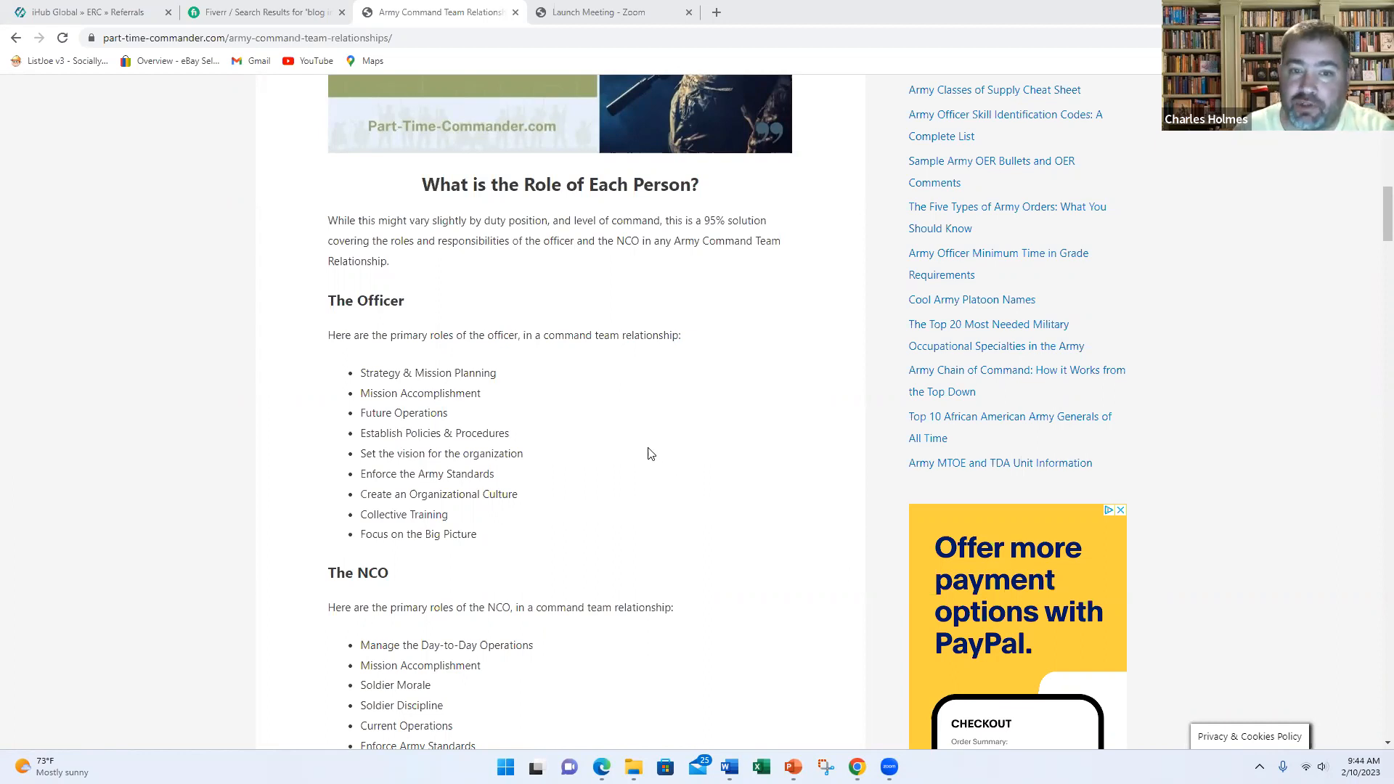
scroll("down", 3)
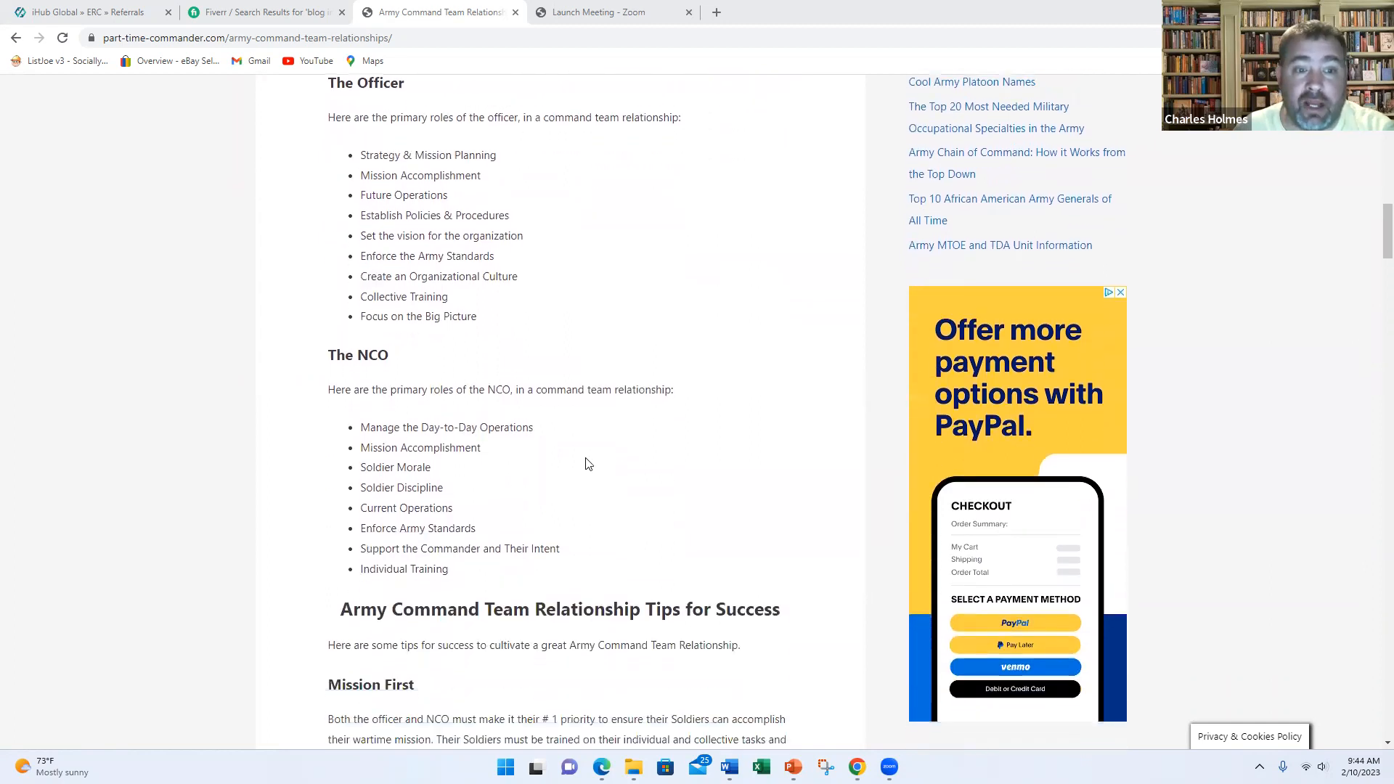
mouse_move(523, 475)
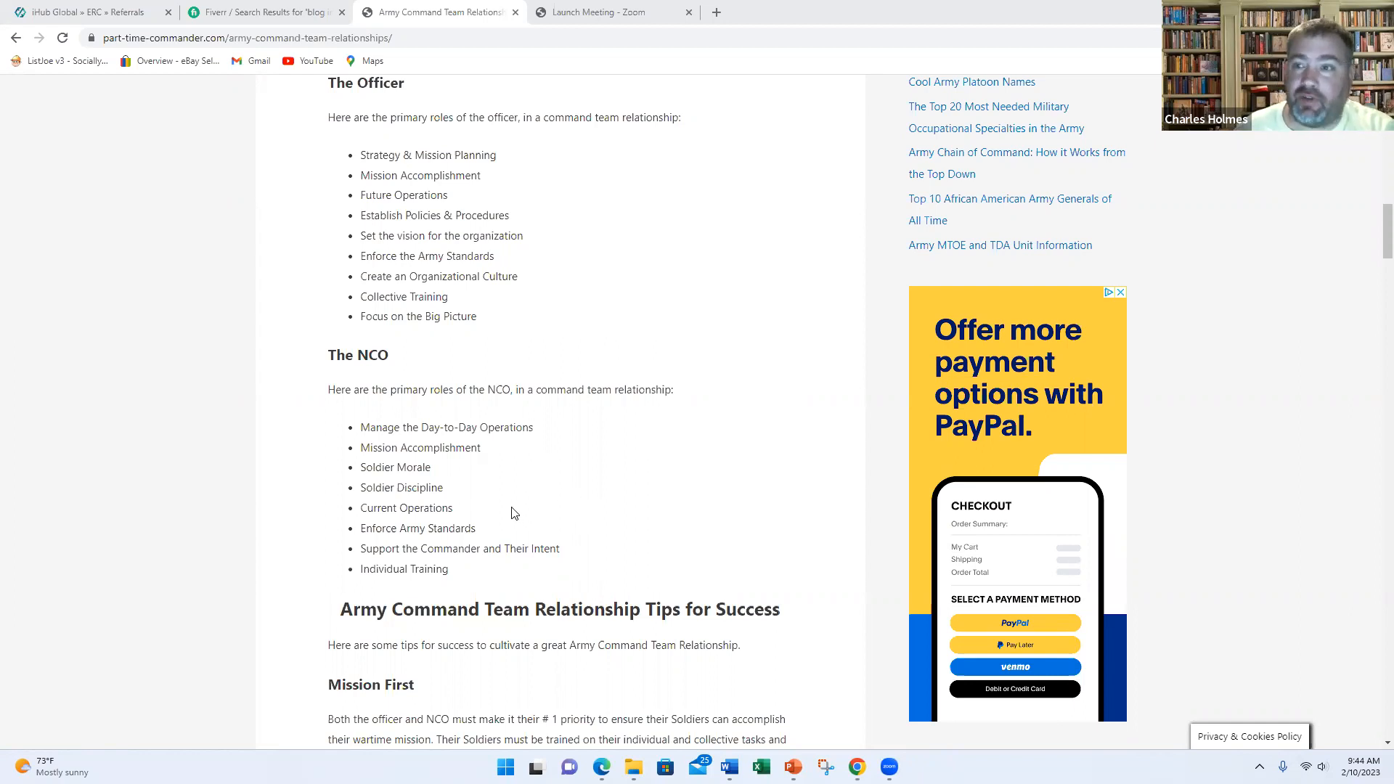
scroll("down", 3)
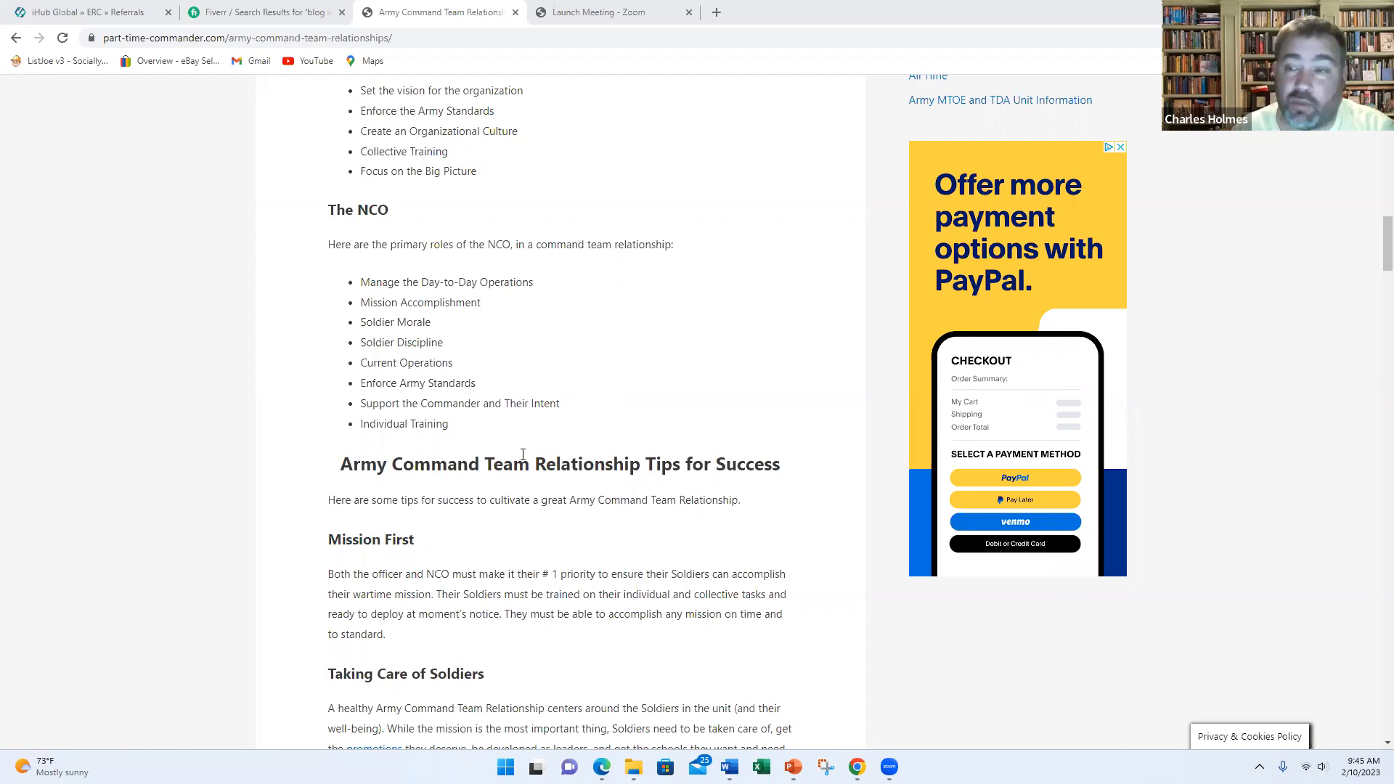
mouse_move(346, 548)
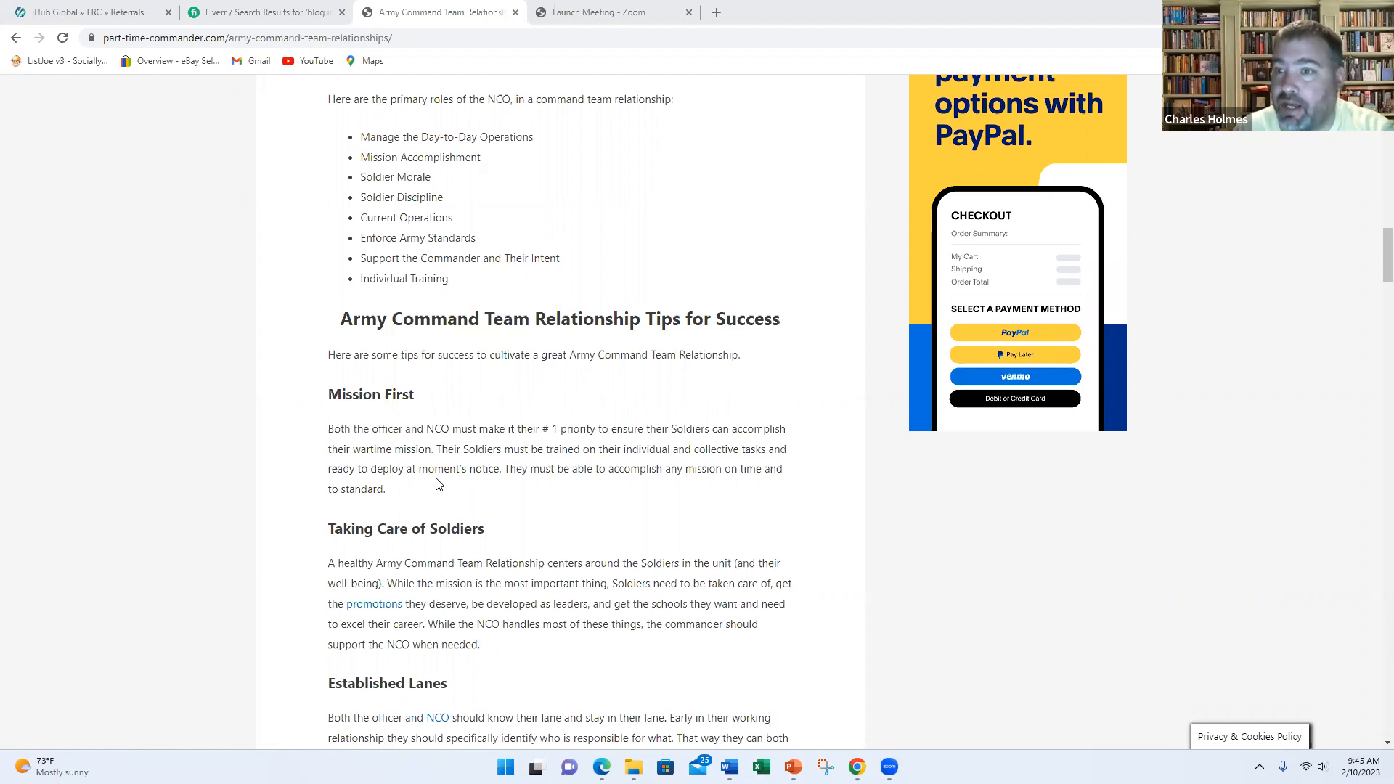
scroll("down", 3)
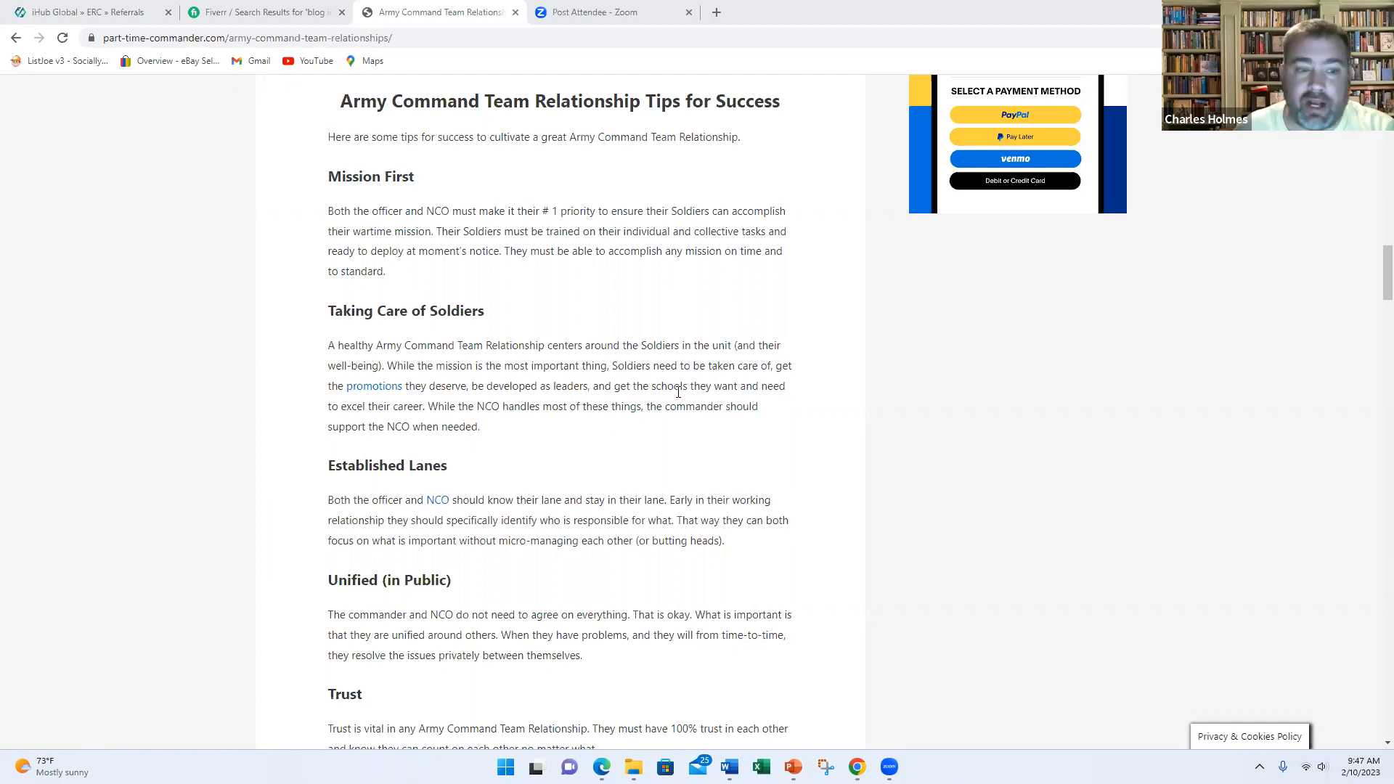
scroll("down", 3)
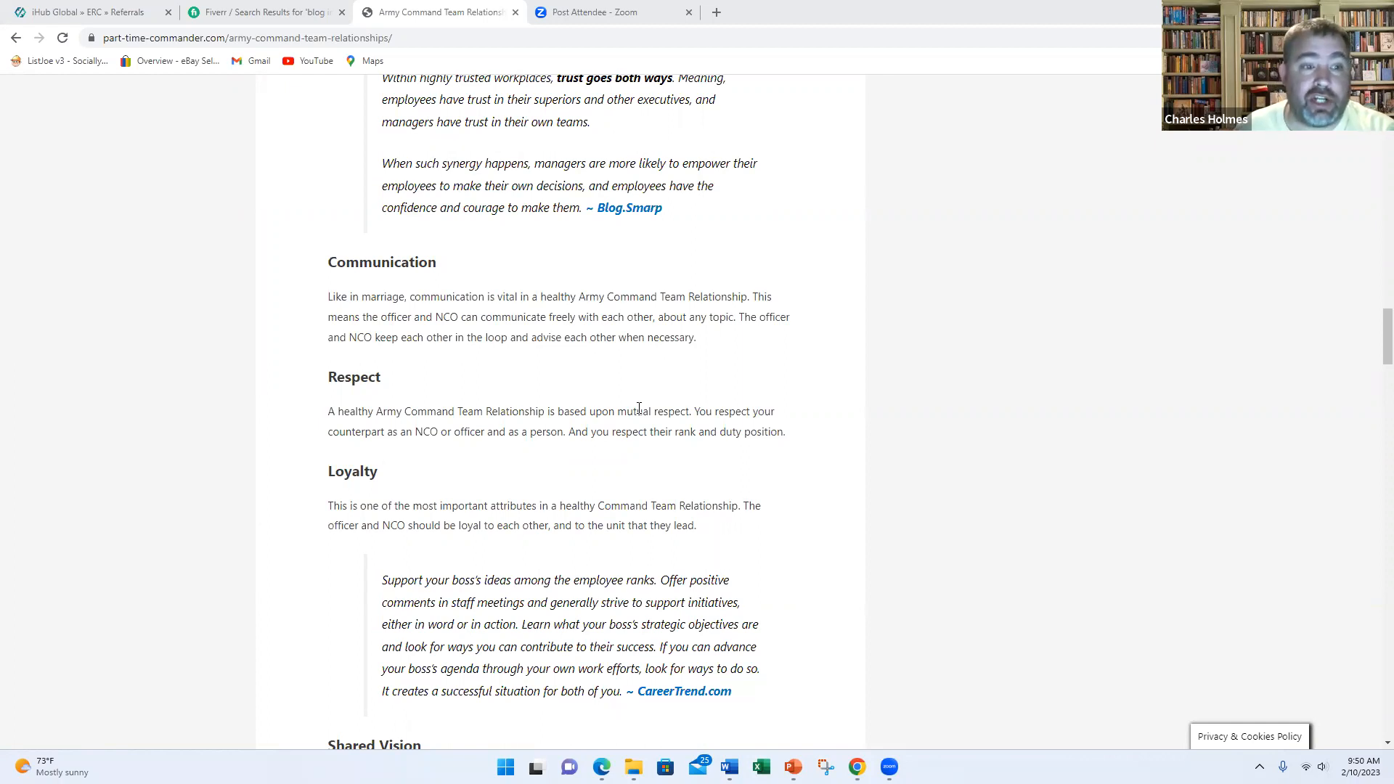
scroll("down", 3)
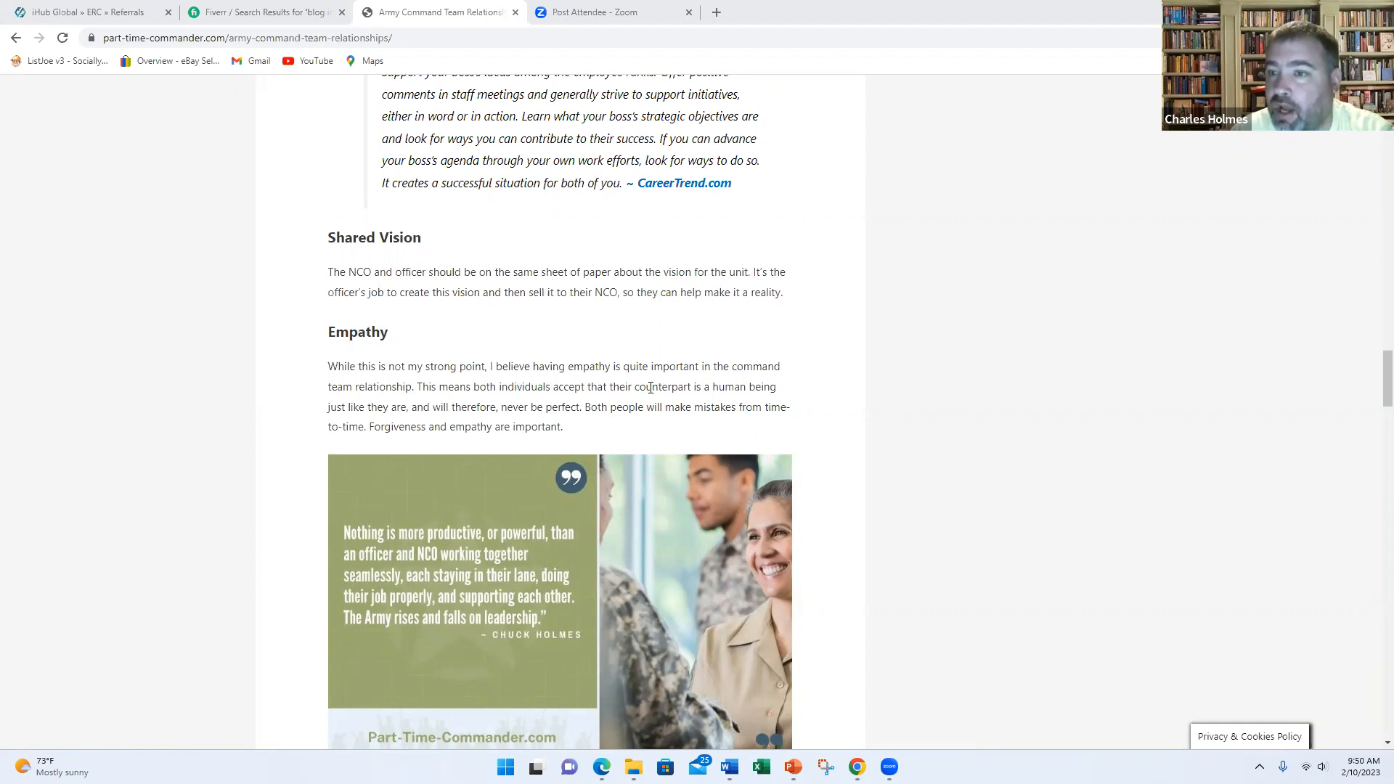
mouse_move(728, 427)
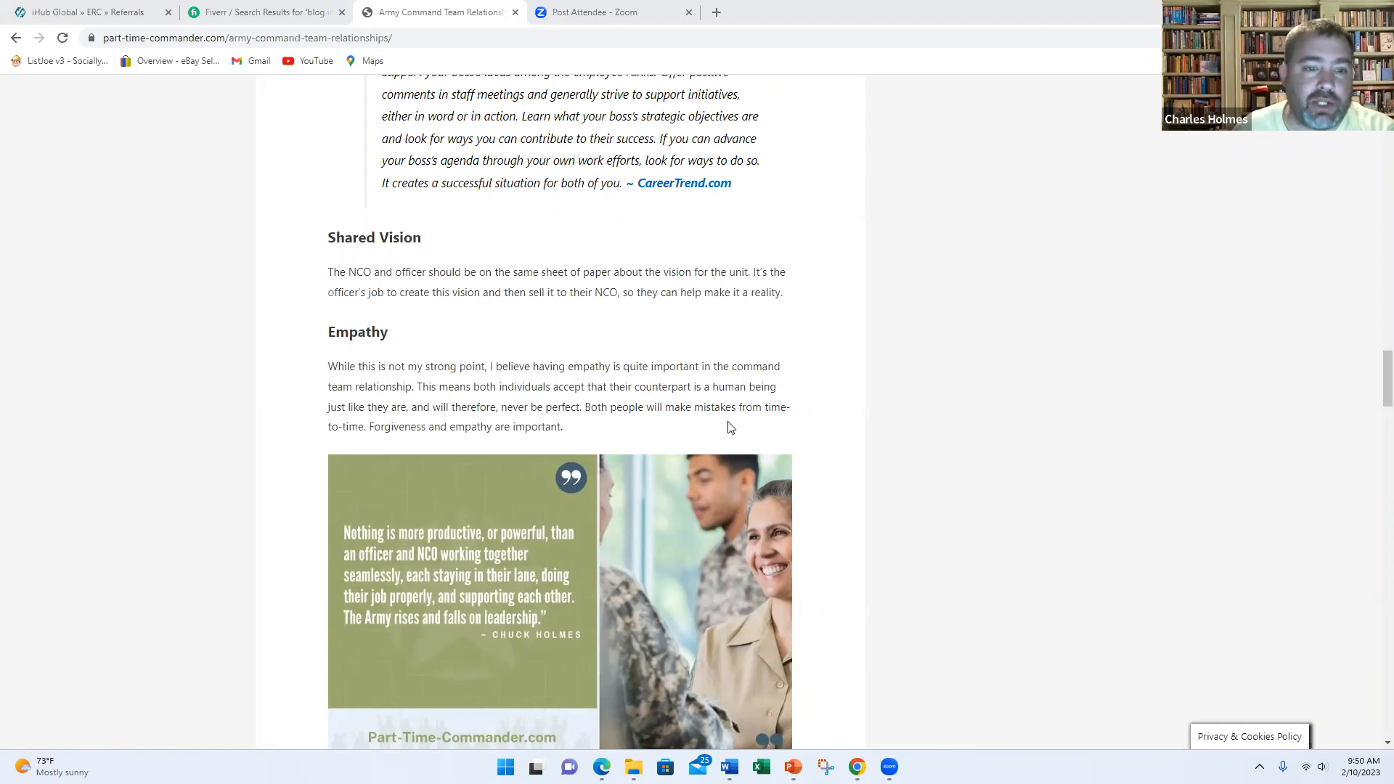
scroll("down", 3)
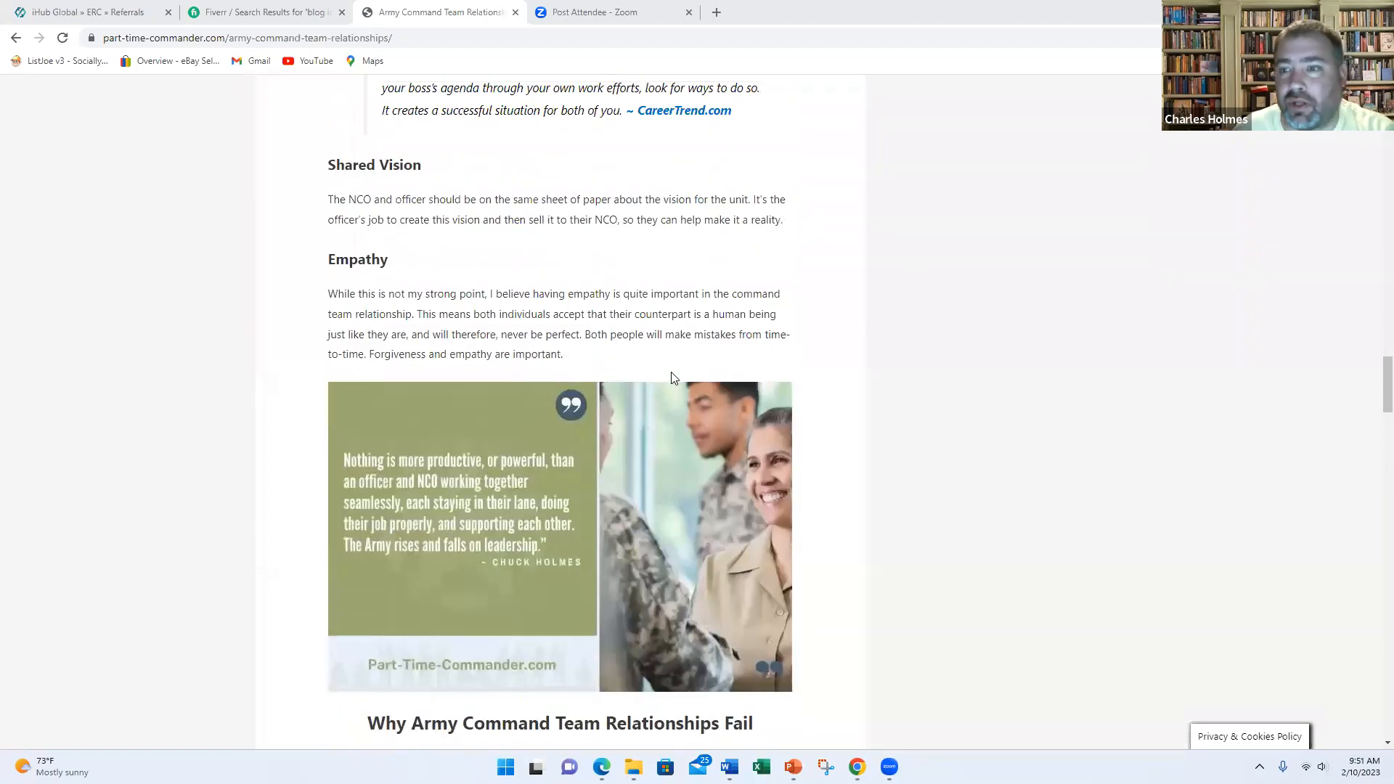
scroll("up", 3)
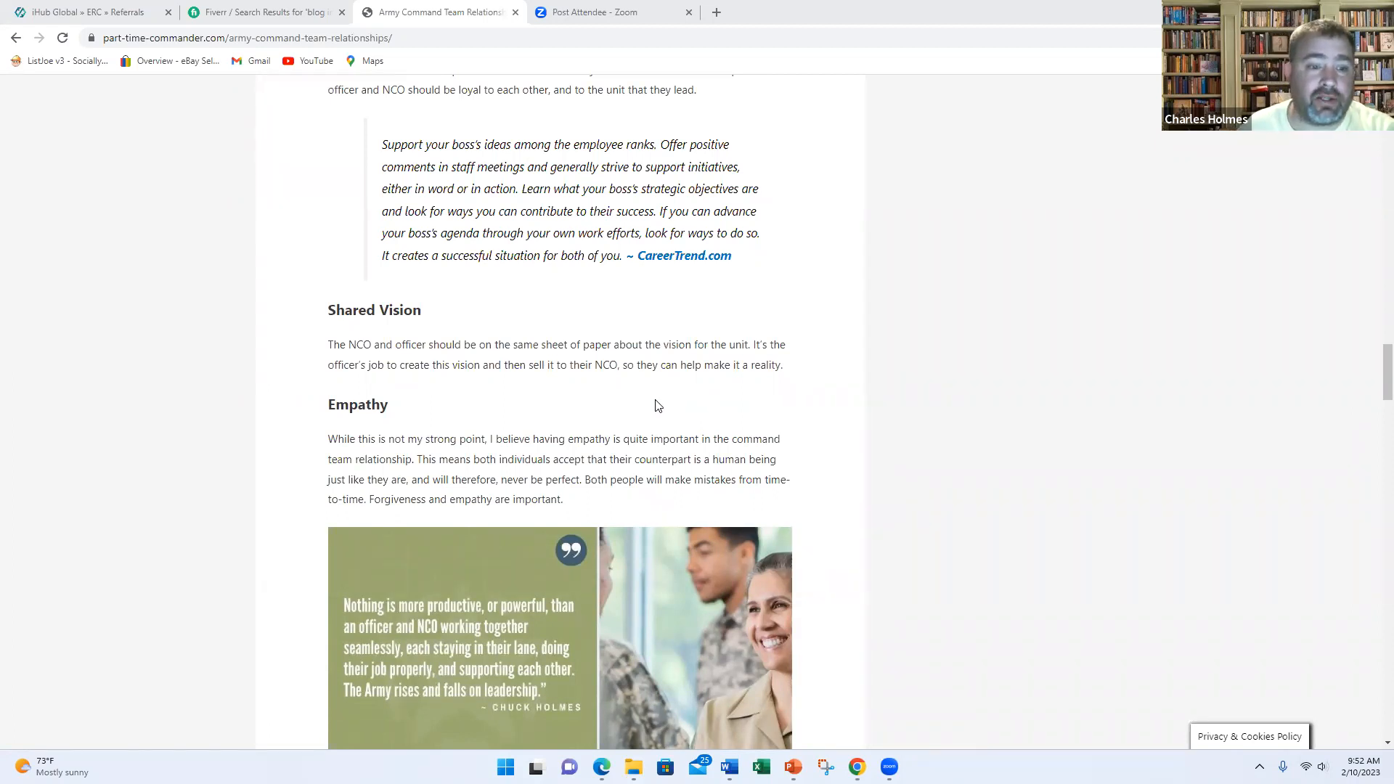
scroll("down", 3)
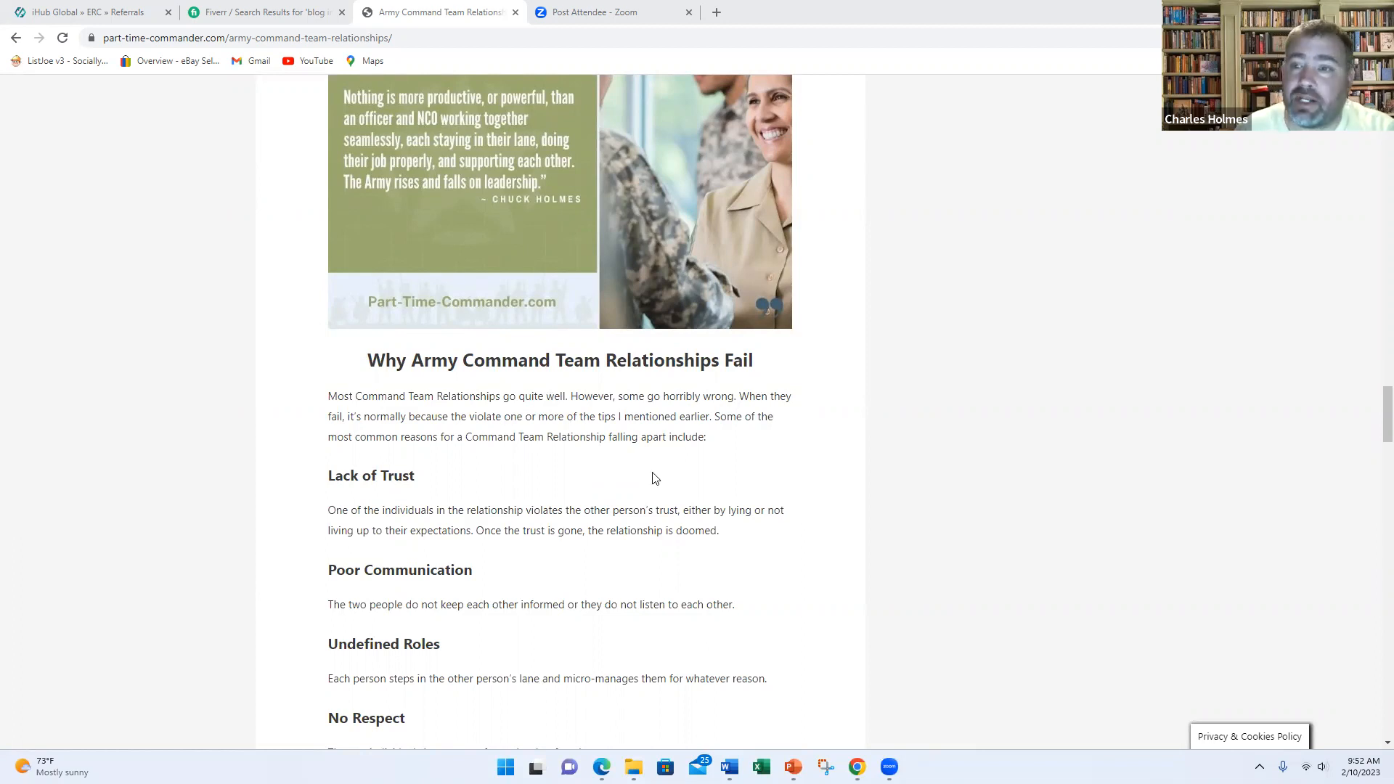
scroll("down", 3)
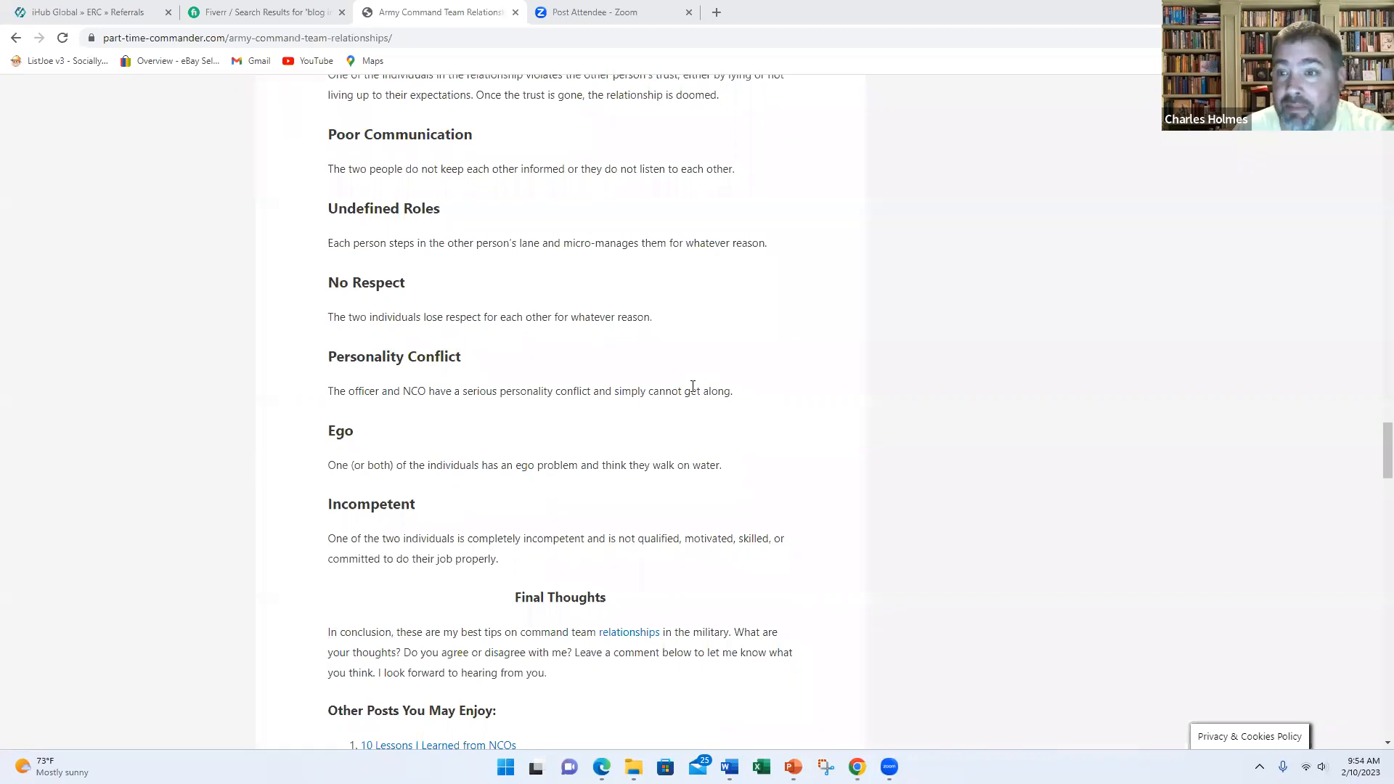
mouse_move(756, 432)
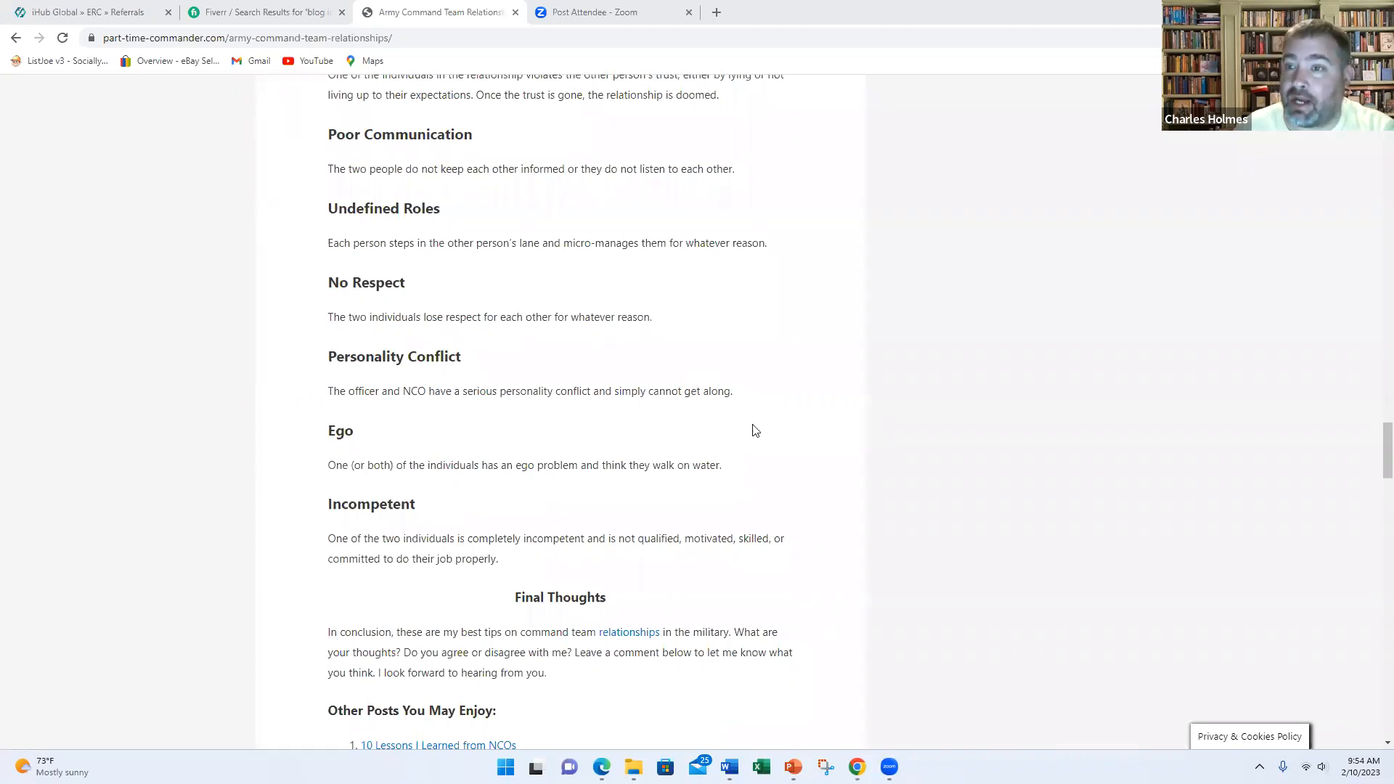